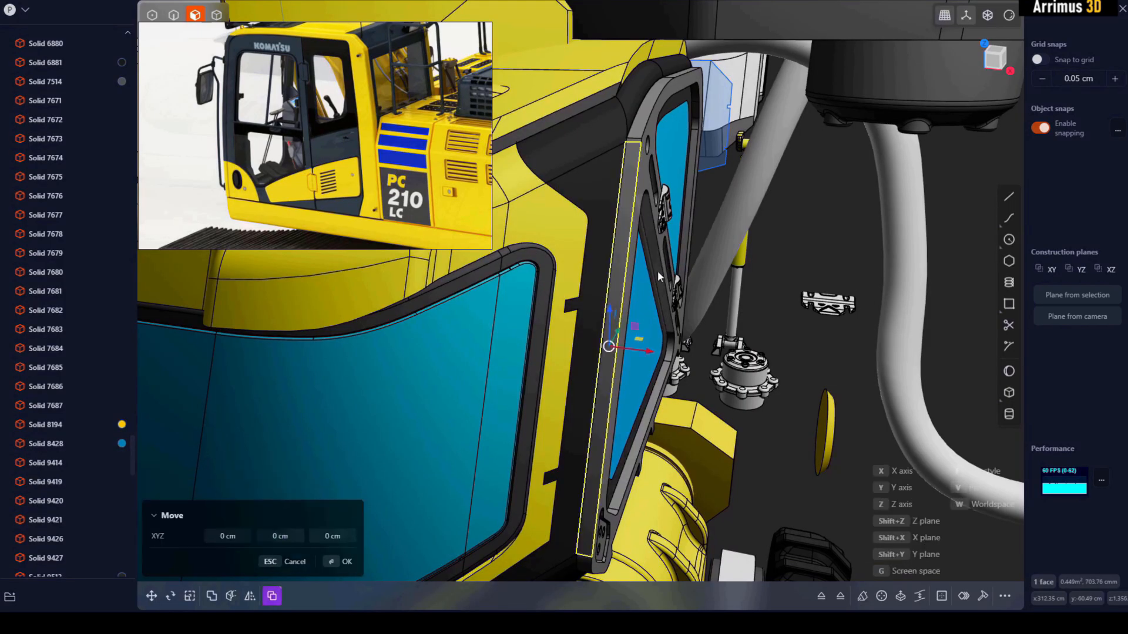
Create a single sphere solid in a fresh, otherwise empty scene
{"action": "left_click_drag", "start_coordinate": [608, 347], "coordinate": [640, 347]}
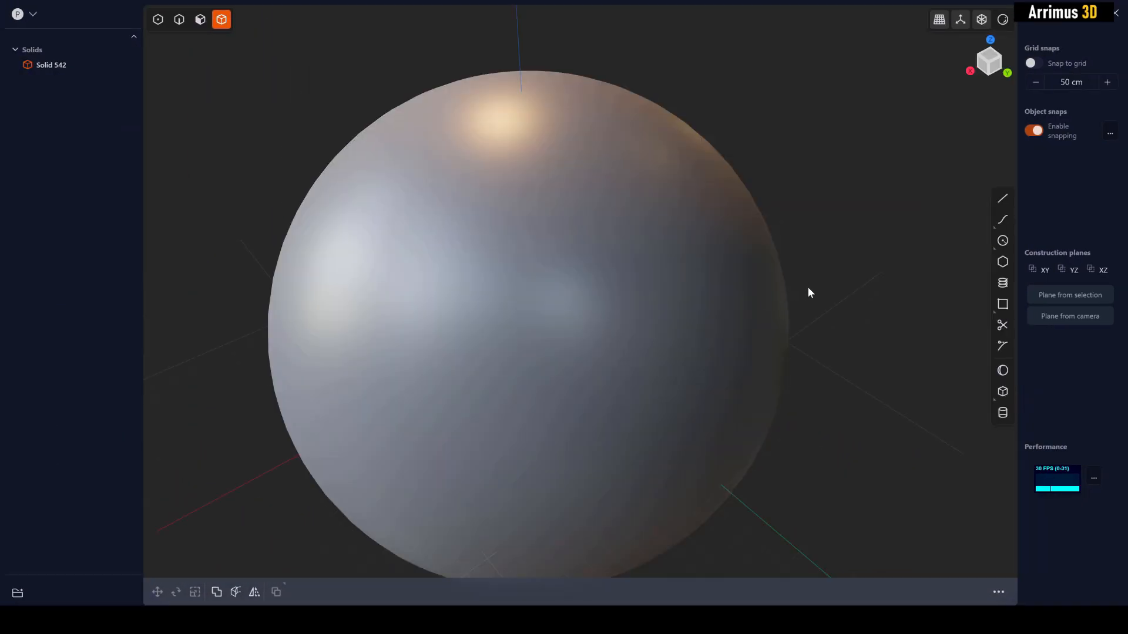
Draw a closed hook-shaped polyline over the sphere's front and select the sphere body
{"action": "left_click", "coordinate": [1003, 197]}
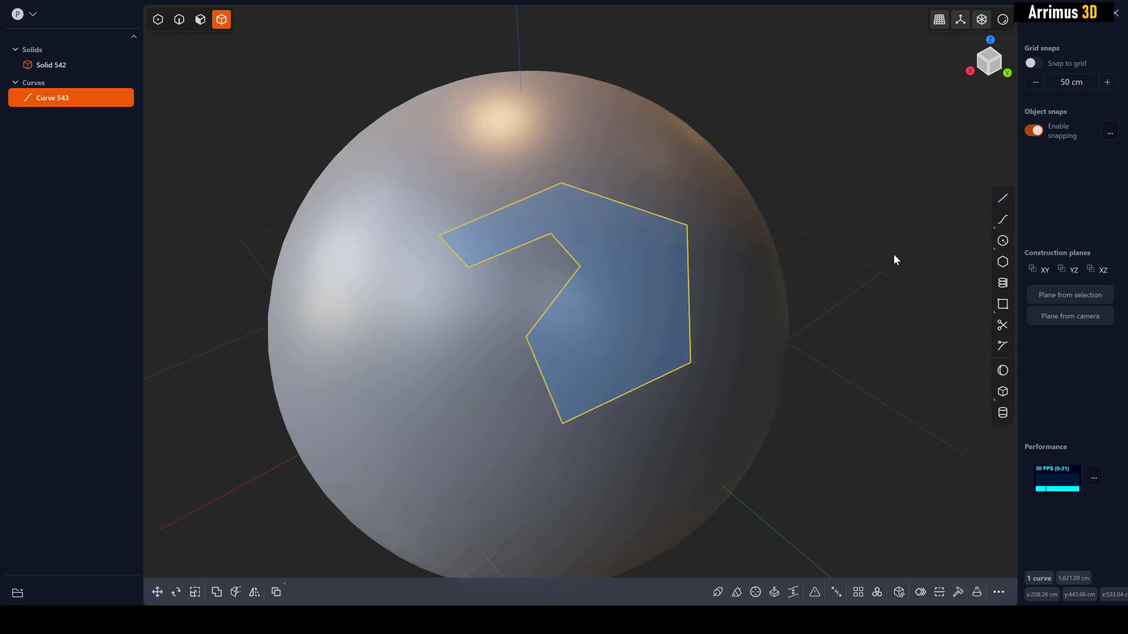
{"action": "left_click", "coordinate": [52, 65]}
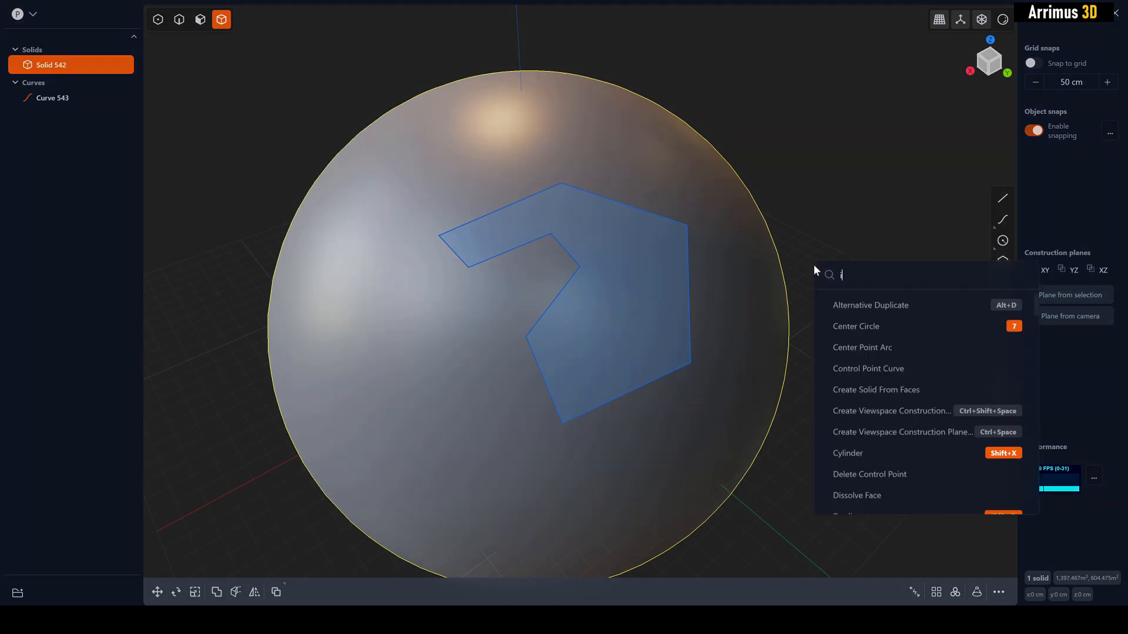
Imprint the hooked curve onto the sphere with the Normal method so its outline becomes edges
{"action": "type", "text": "m"}
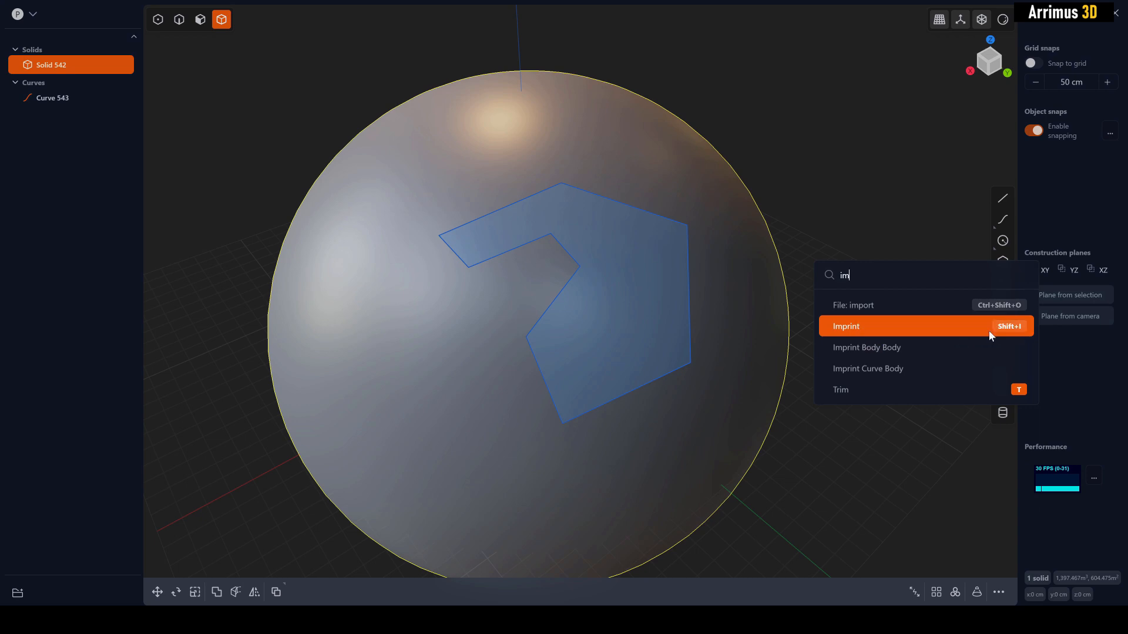
{"action": "left_click", "coordinate": [846, 327]}
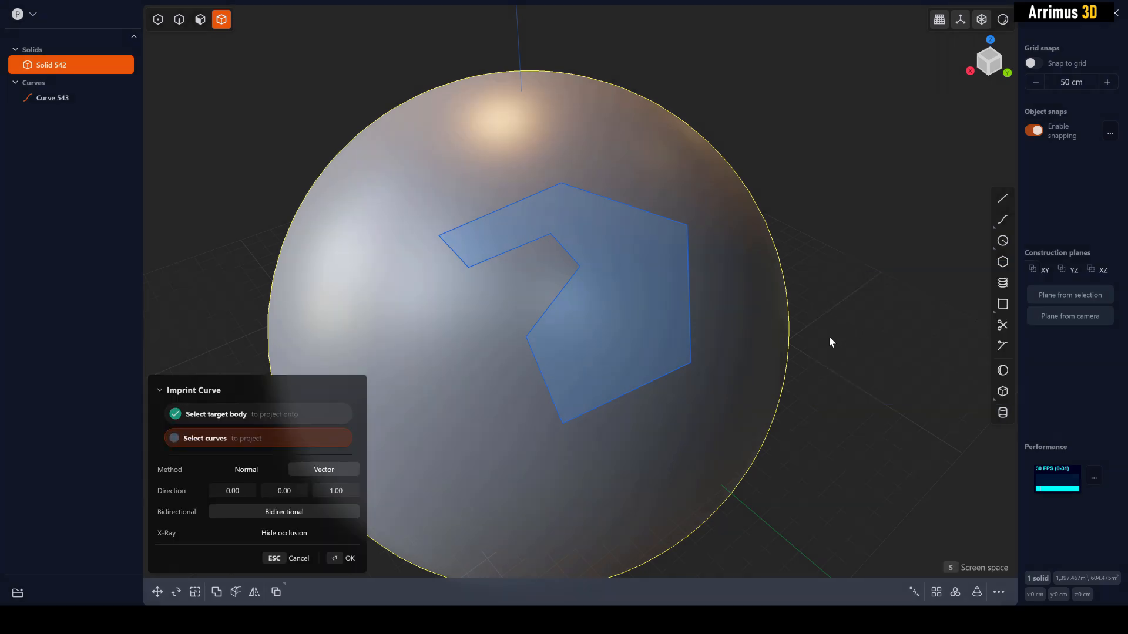
{"action": "mouse_move", "coordinate": [581, 338]}
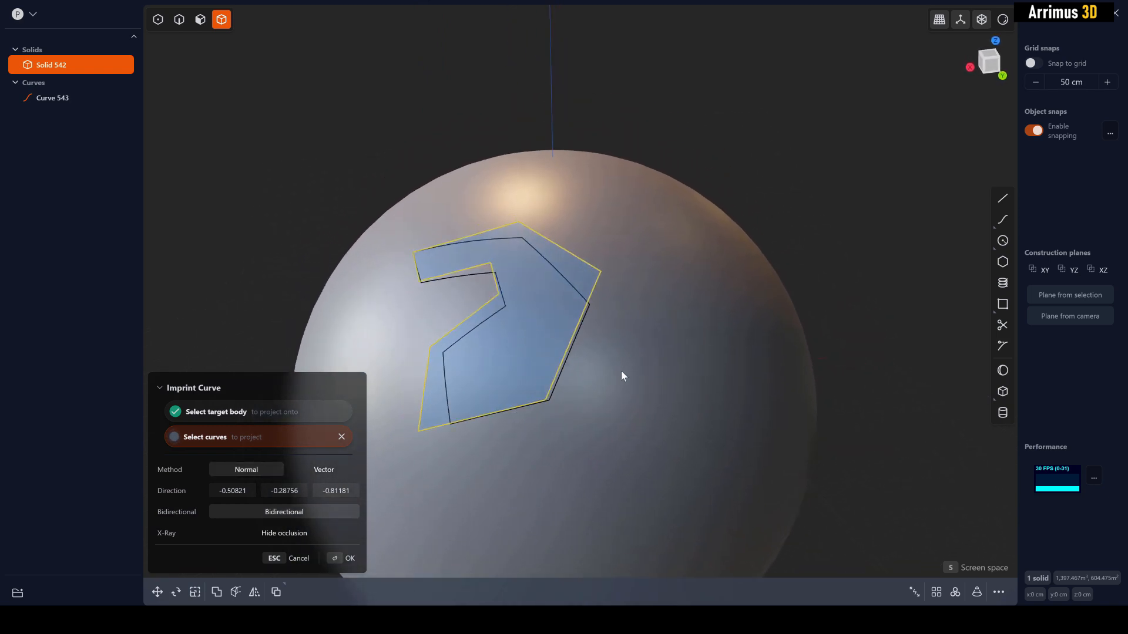
{"action": "left_click", "coordinate": [324, 470]}
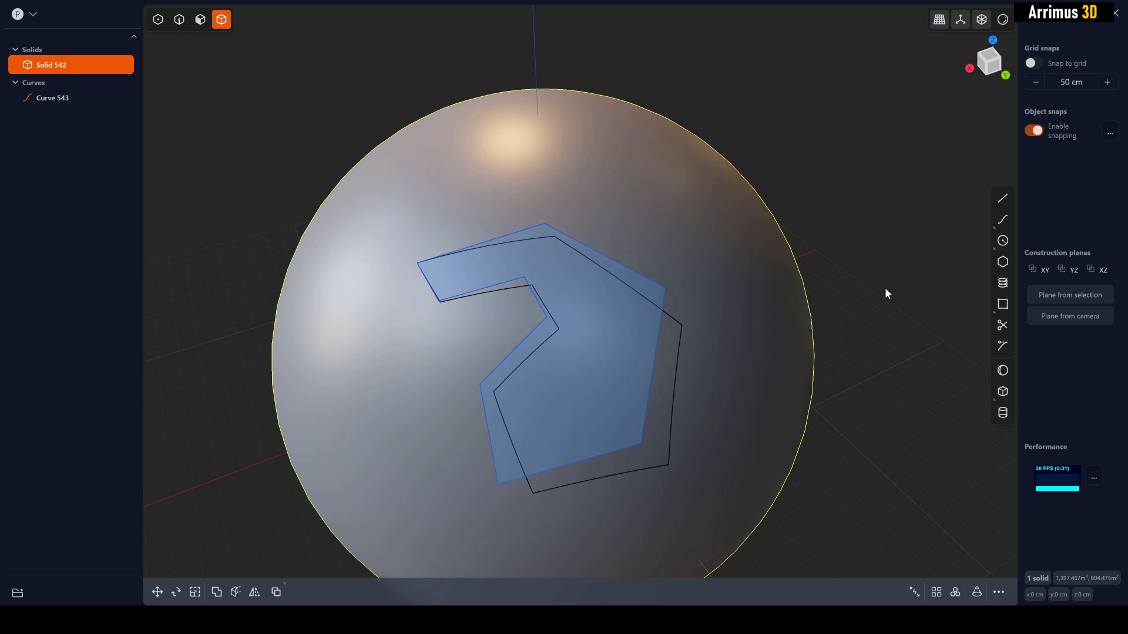
Tilt Curve 543 toward the sphere's top, re-imprint it and extrude the regions into thin panels
{"action": "left_click", "coordinate": [178, 19]}
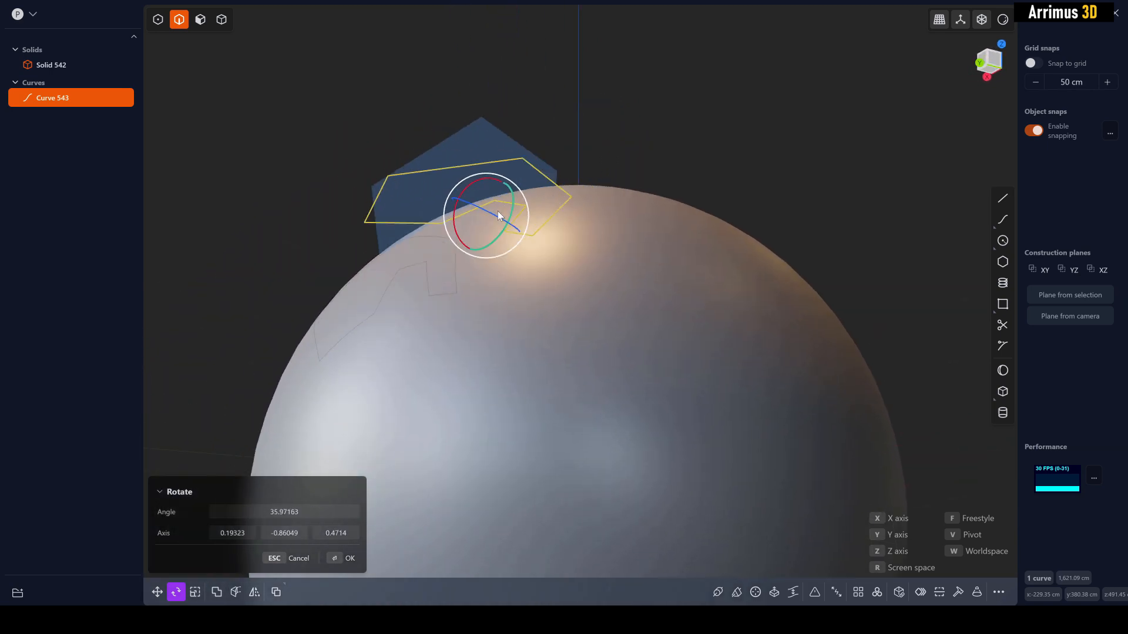
{"action": "left_click_drag", "start_coordinate": [496, 216], "coordinate": [467, 169]}
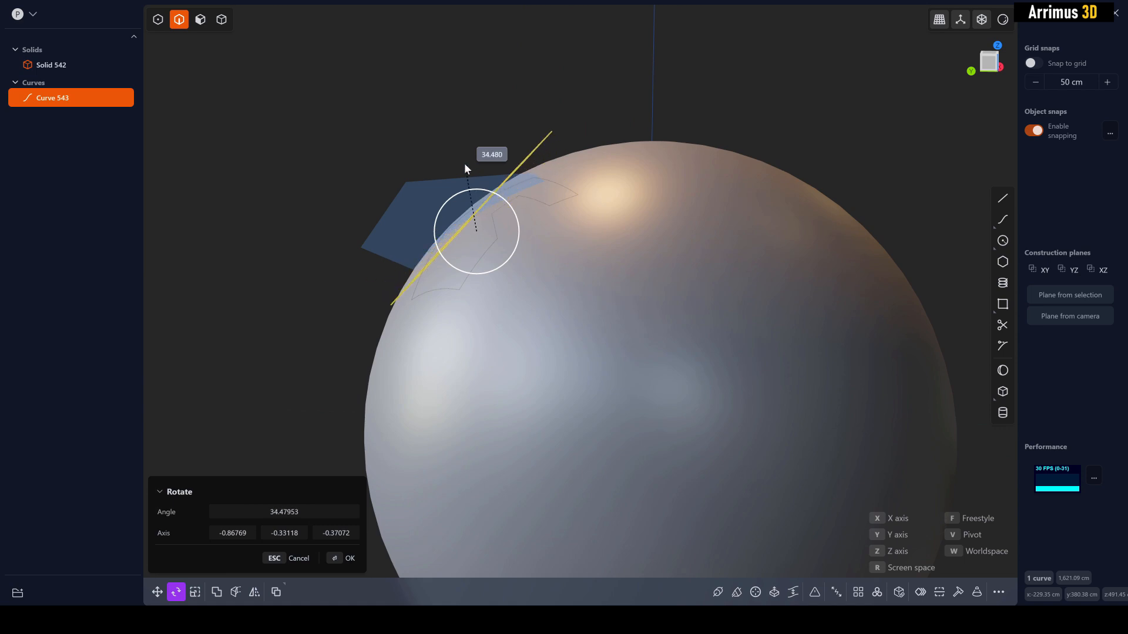
{"action": "left_click", "coordinate": [343, 558]}
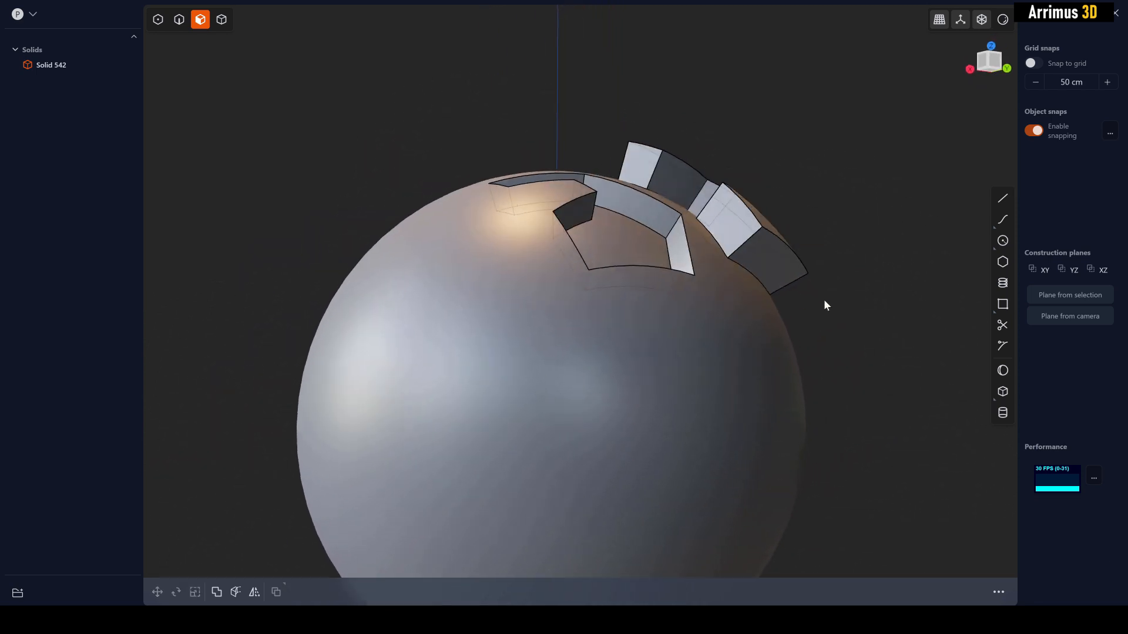
Orbit around the sphere to inspect the raised panels and their rounded edges
{"action": "left_click_drag", "start_coordinate": [825, 305], "coordinate": [688, 328]}
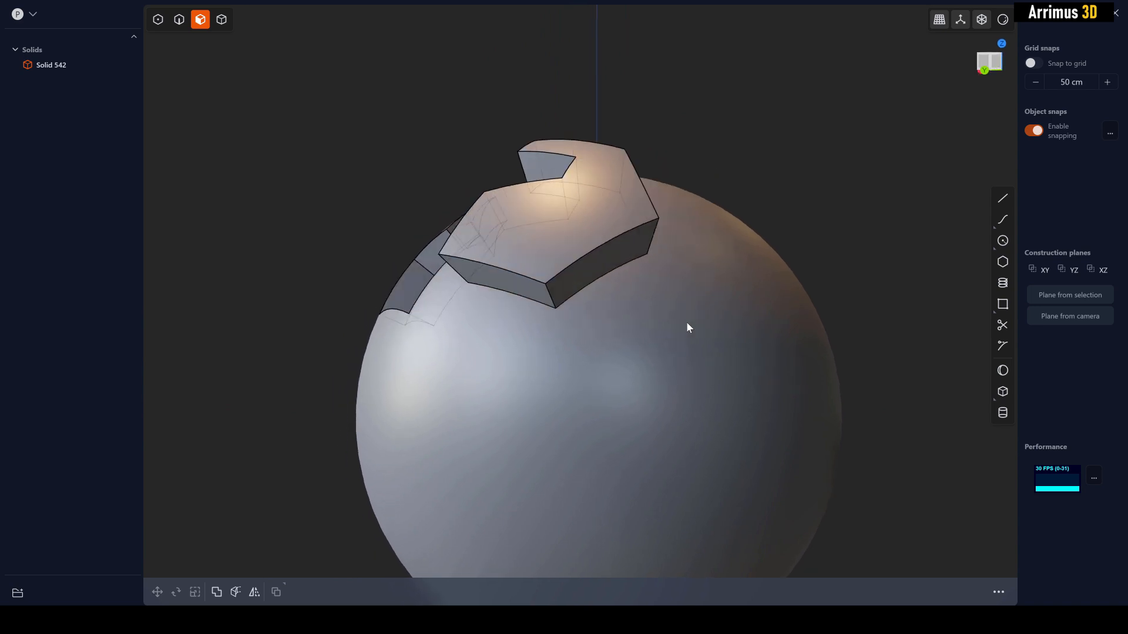
{"action": "left_click_drag", "start_coordinate": [688, 328], "coordinate": [804, 399]}
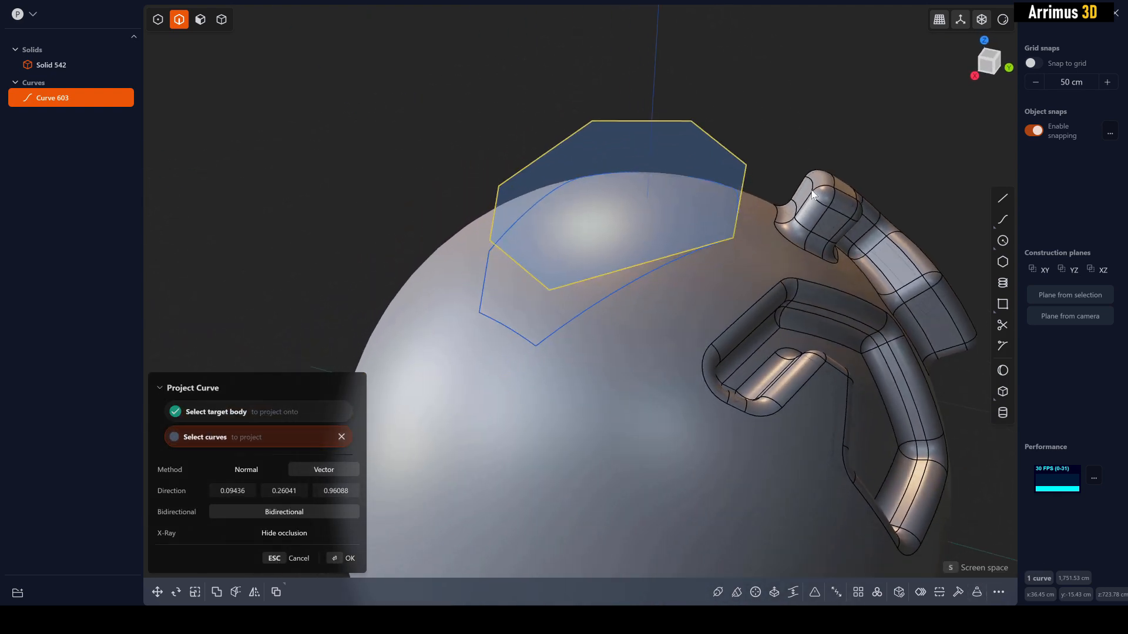
Project the many-sided curve onto the sphere's top as its own face and select that face
{"action": "left_click", "coordinate": [350, 558]}
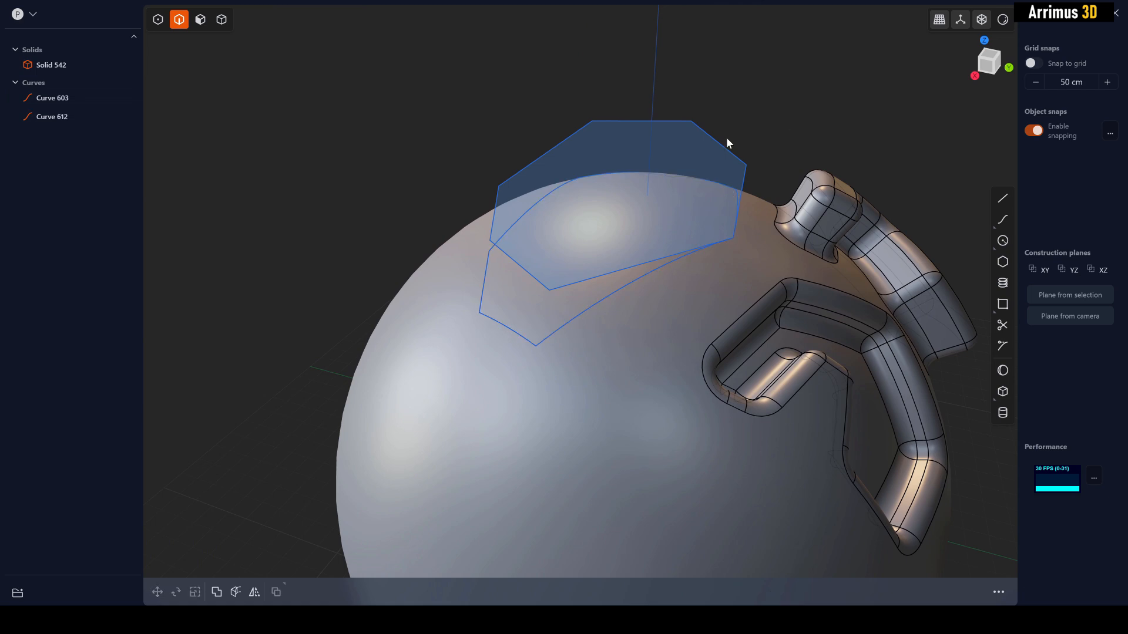
{"action": "left_click_drag", "start_coordinate": [726, 143], "coordinate": [534, 121]}
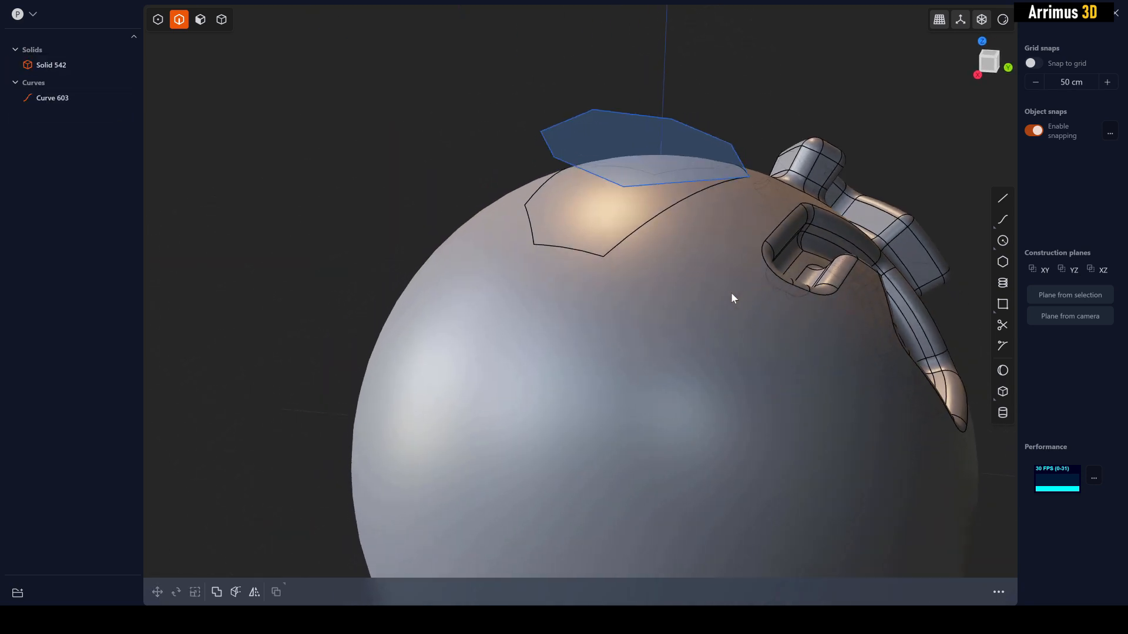
{"action": "left_click", "coordinate": [220, 19]}
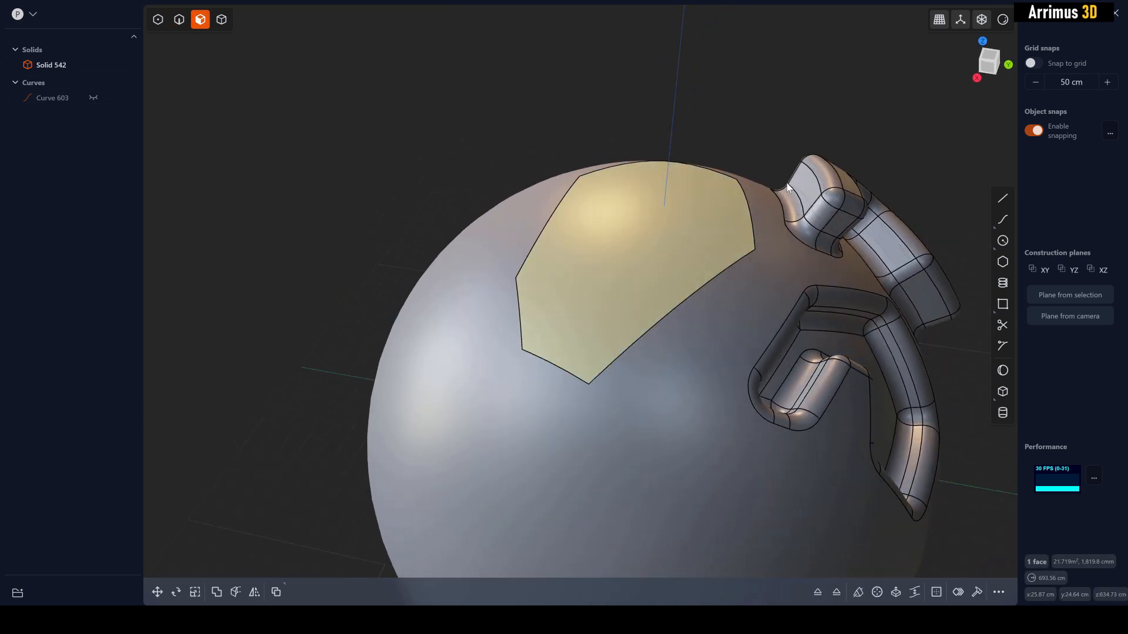
Push the imprinted top face inward to form a walled recessed pocket in the sphere
{"action": "left_click", "coordinate": [178, 19]}
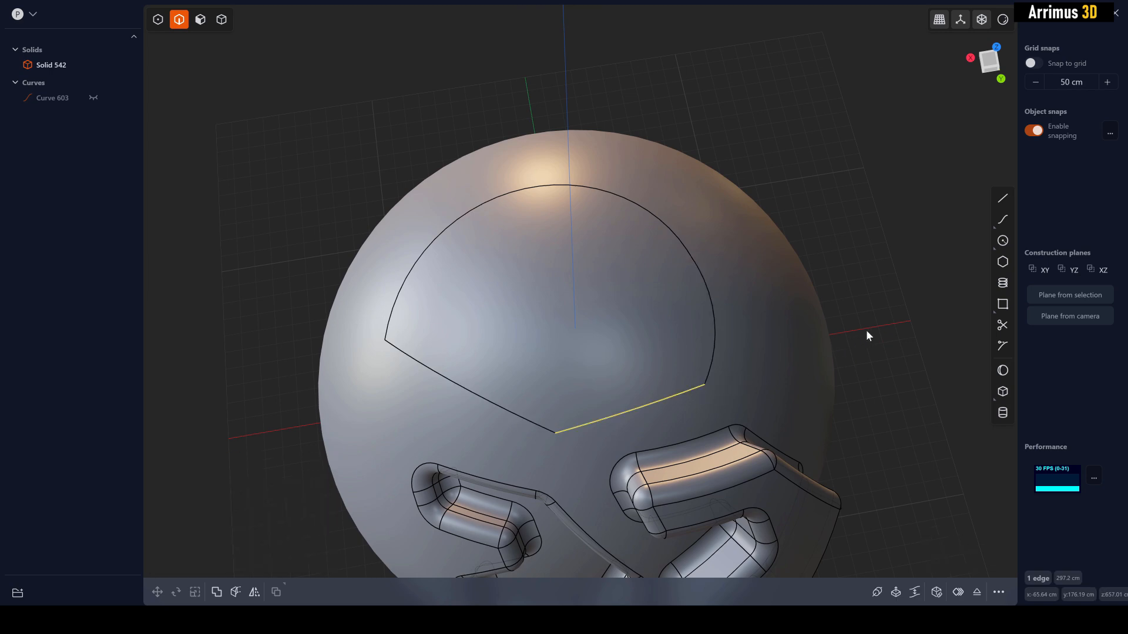
{"action": "left_click_drag", "start_coordinate": [867, 334], "coordinate": [653, 260]}
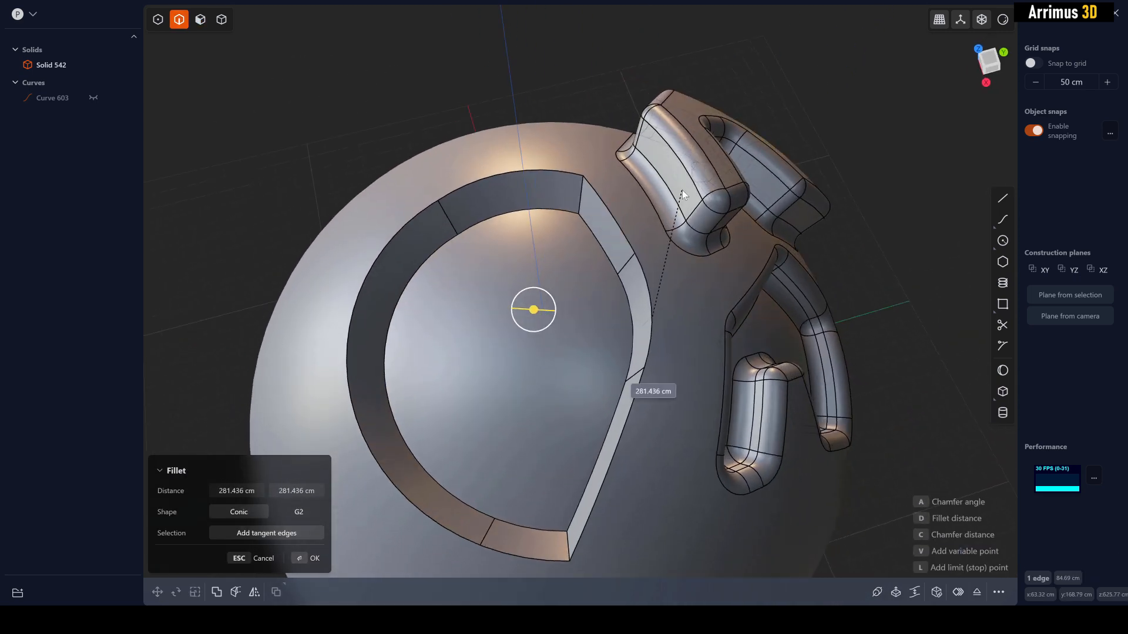
Fillet the pocket's inner wall edge, then pick its rim edge for a second smaller fillet
{"action": "left_click_drag", "start_coordinate": [533, 310], "coordinate": [559, 210]}
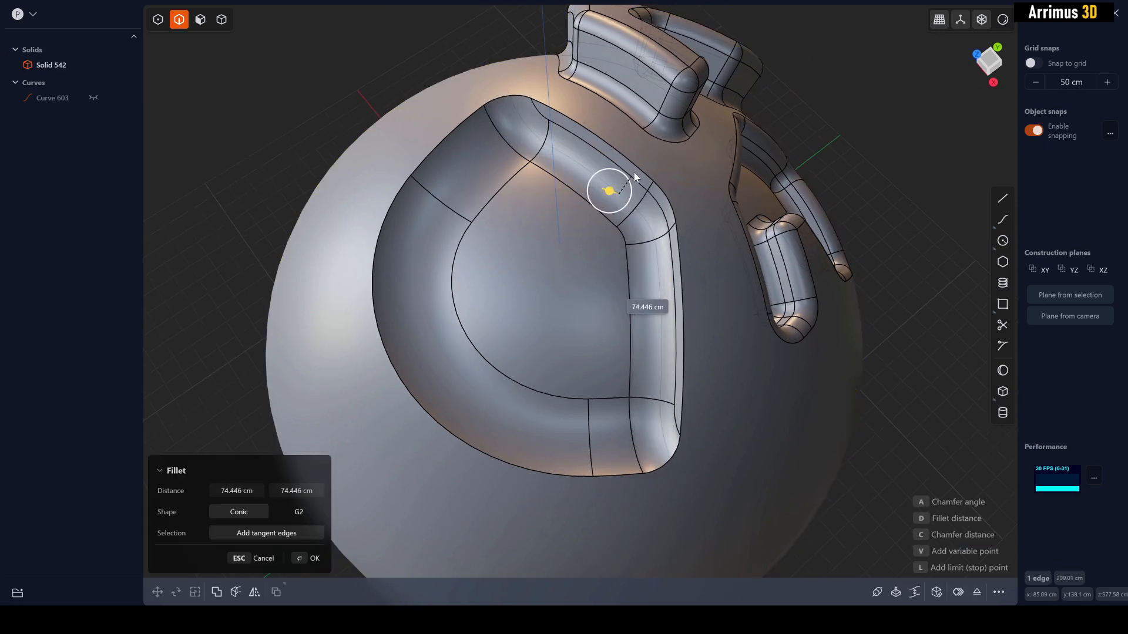
{"action": "left_click", "coordinate": [315, 558]}
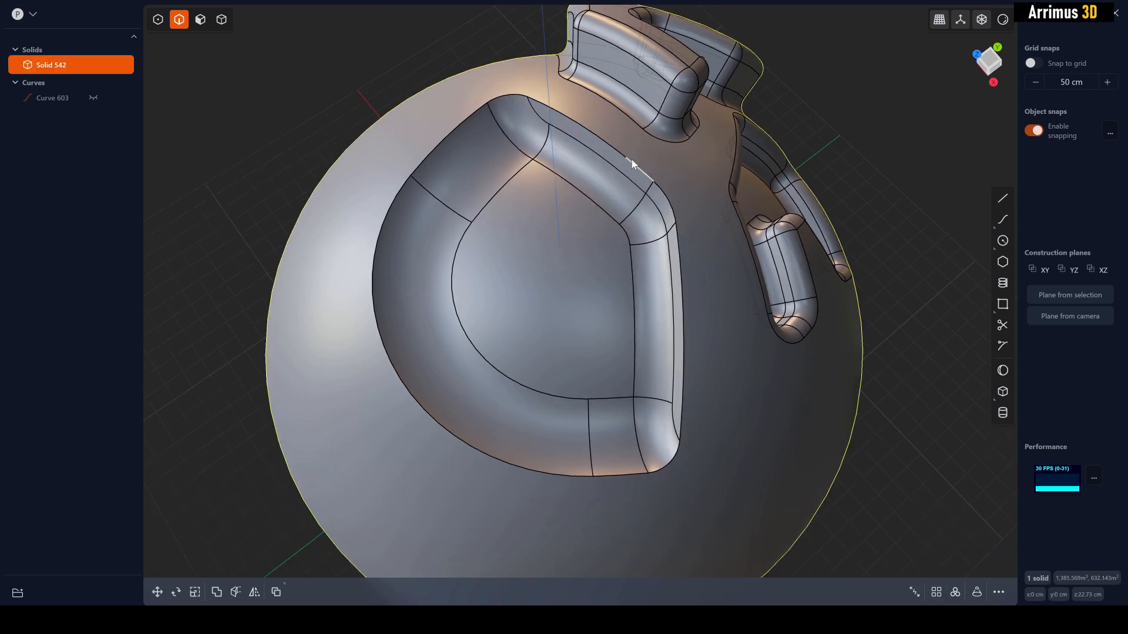
{"action": "left_click", "coordinate": [616, 155]}
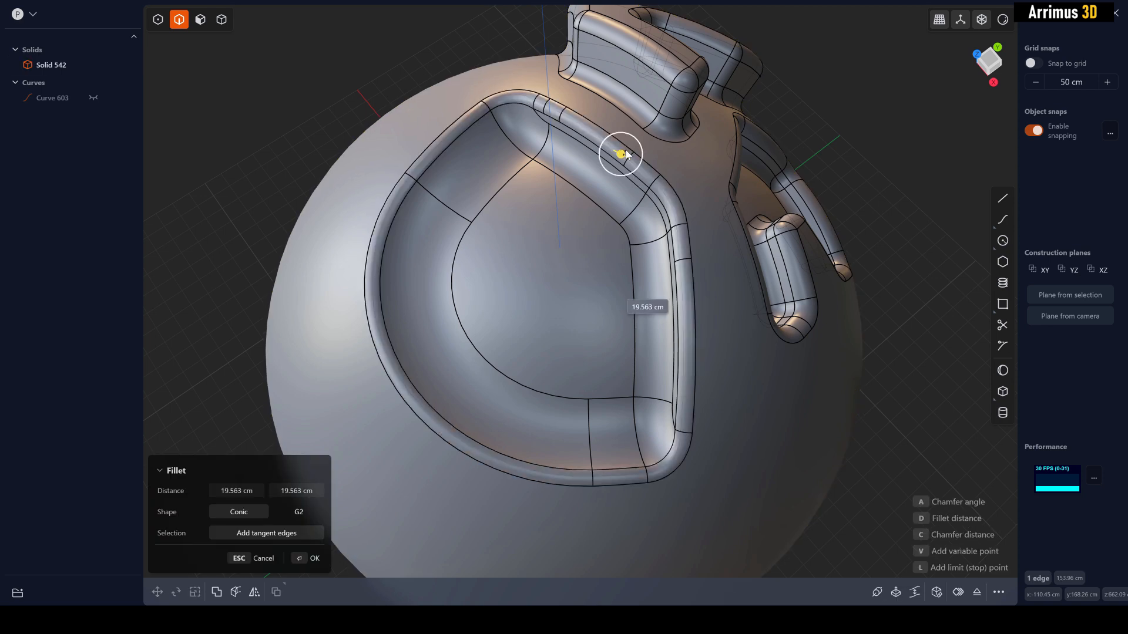